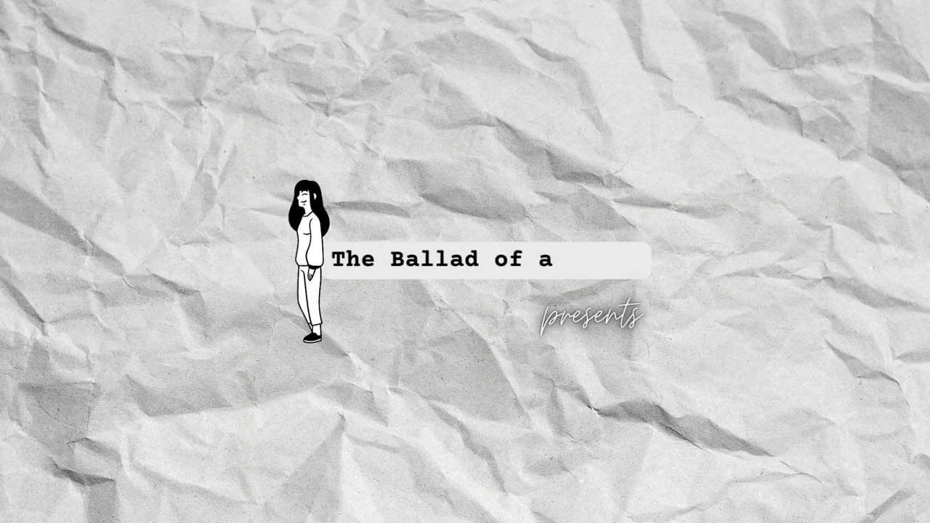
type("Gofer")
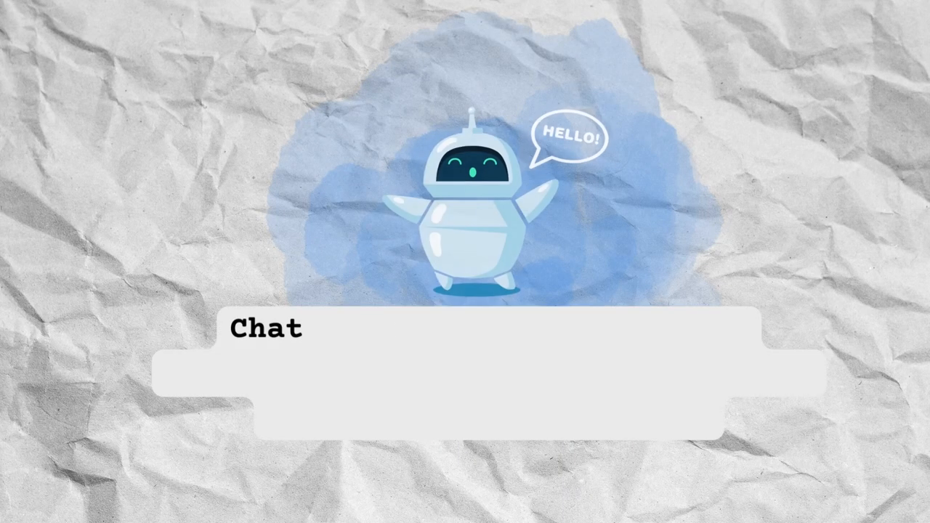
type("ChatGPT offers collaboration features that allow team members t")
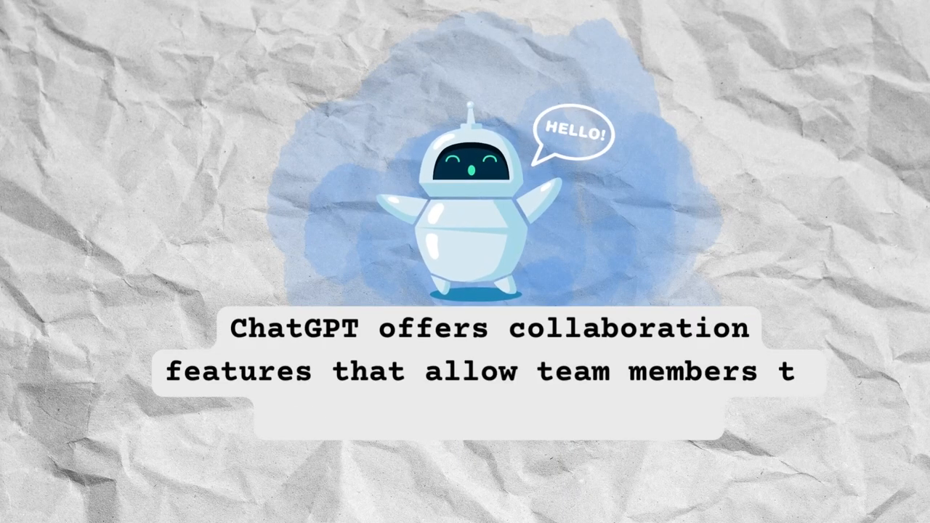